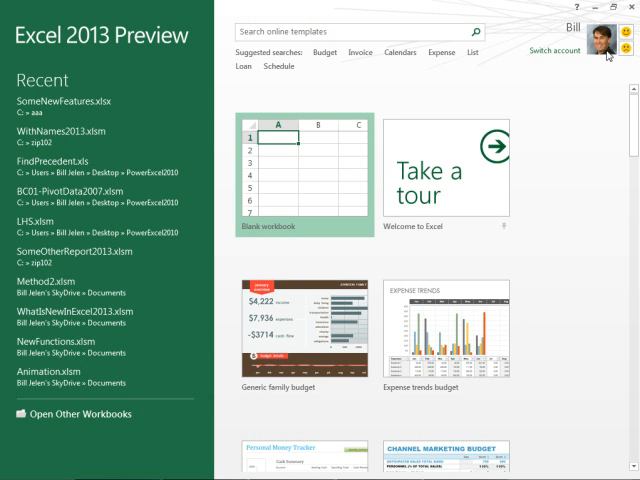
mouse_move(601, 117)
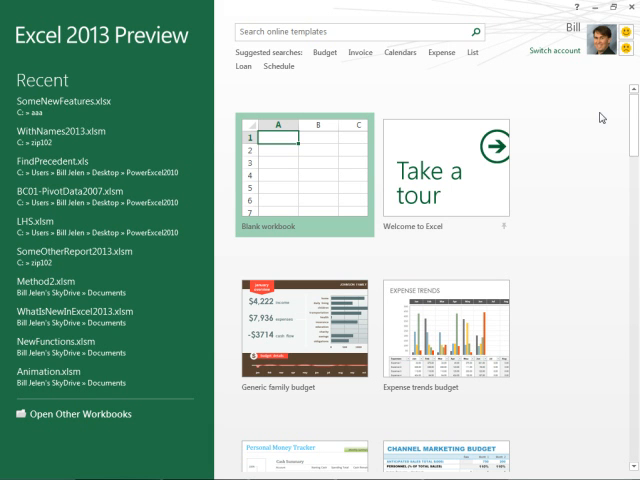
mouse_move(93, 100)
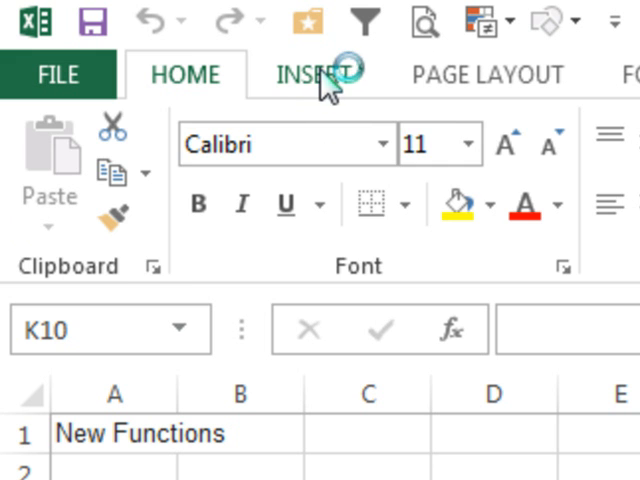
Browse the INSERT and PAGE LAYOUT ribbon tabs in NewFunctions.xlsm.
click(314, 75)
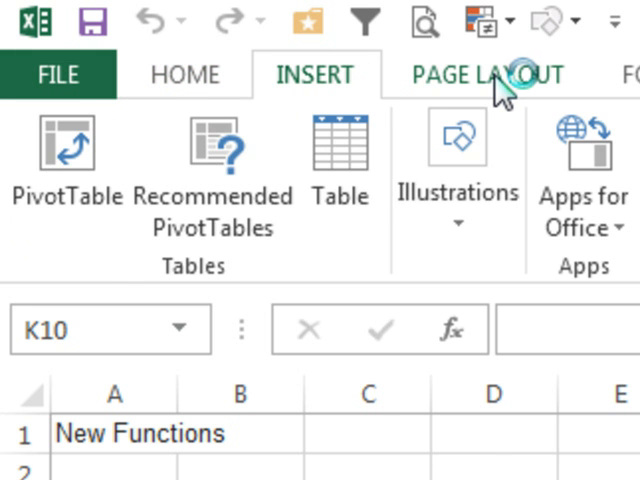
click(168, 75)
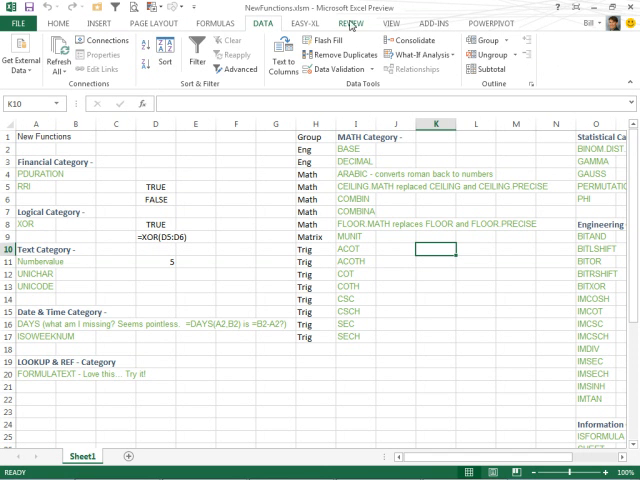
mouse_move(352, 48)
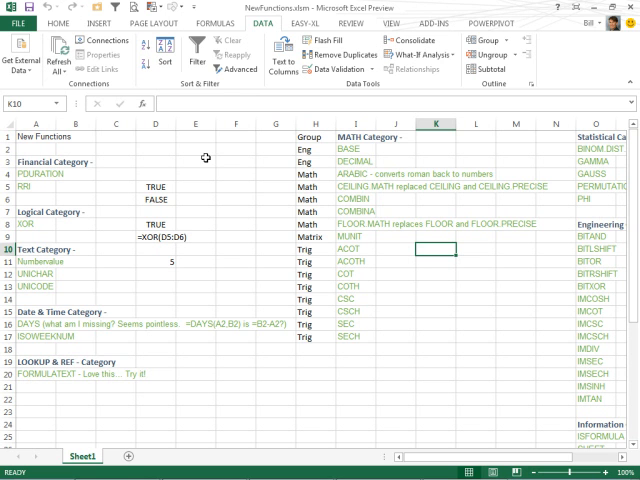
mouse_move(229, 176)
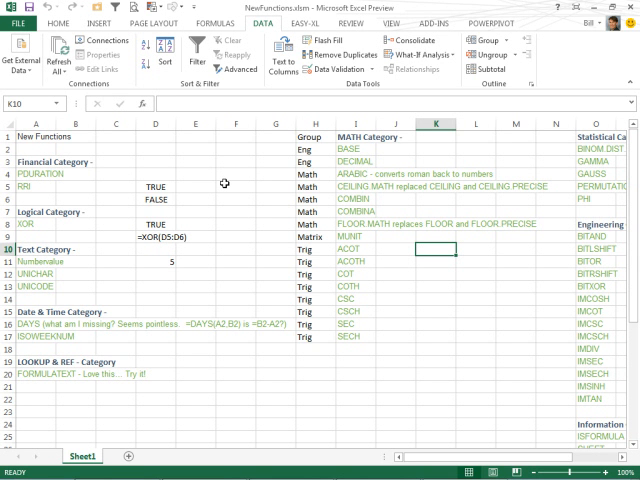
mouse_move(98, 183)
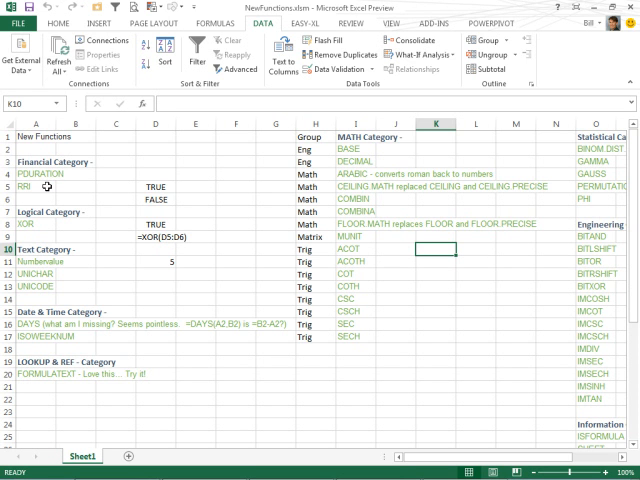
mouse_move(178, 162)
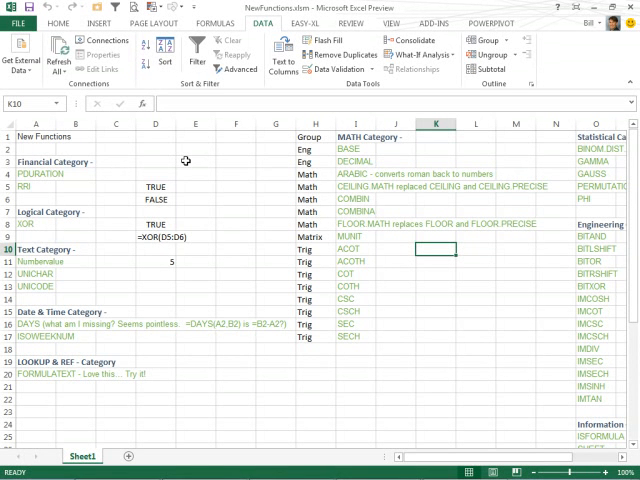
mouse_move(72, 185)
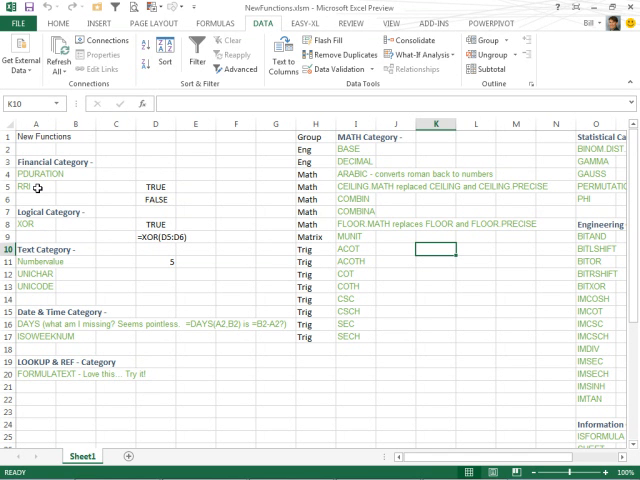
mouse_move(56, 385)
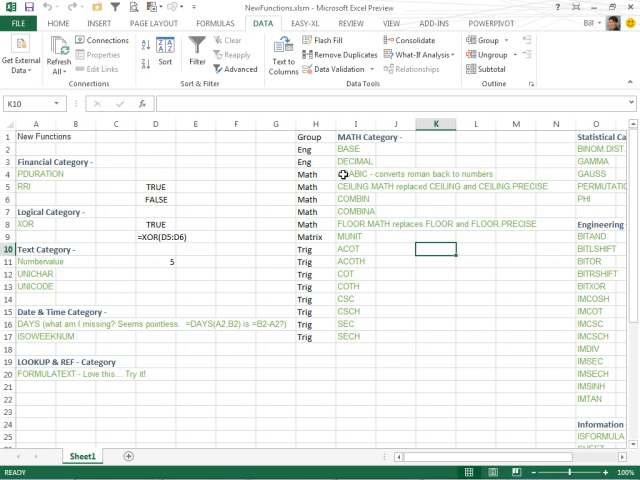
mouse_move(356, 333)
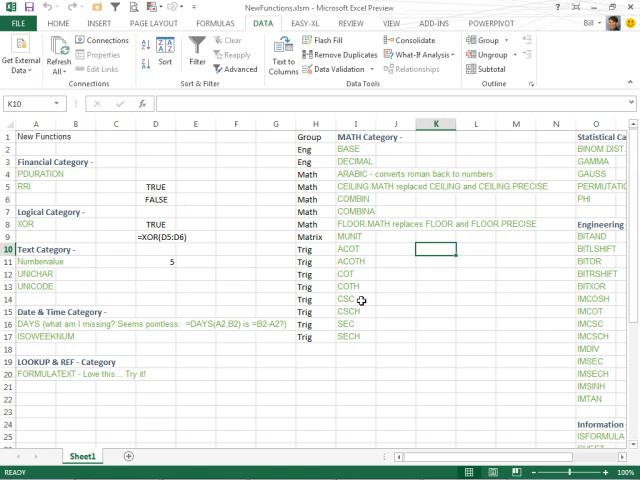
mouse_move(361, 325)
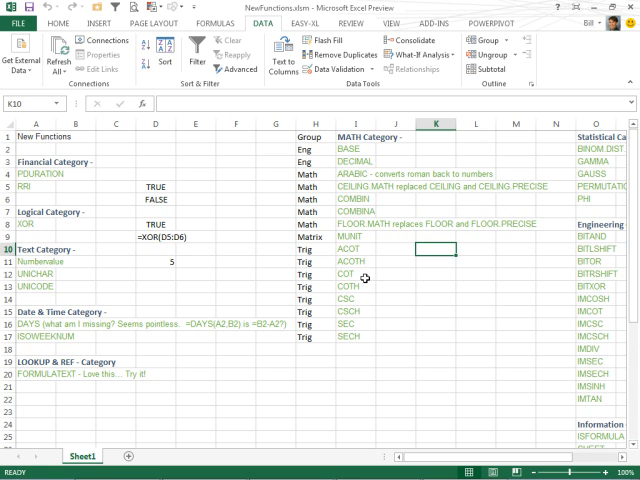
mouse_move(367, 279)
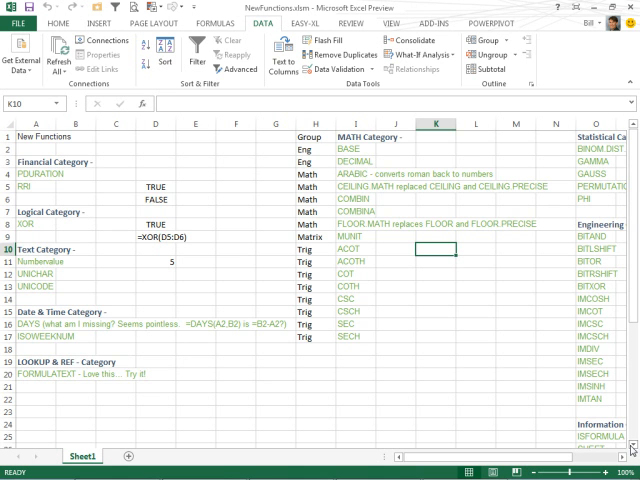
scroll(down, 3)
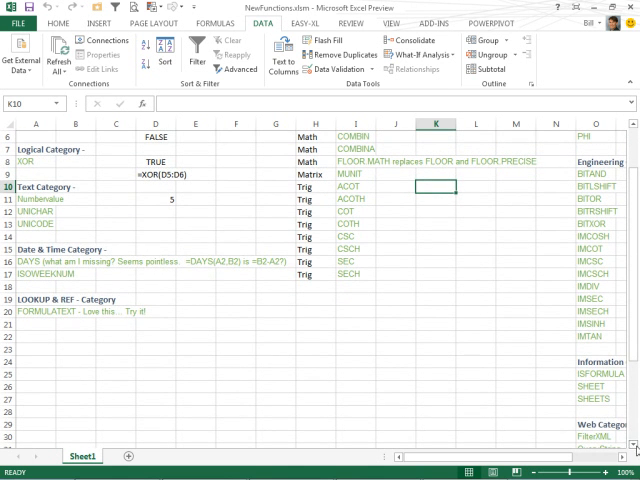
scroll(right, 3)
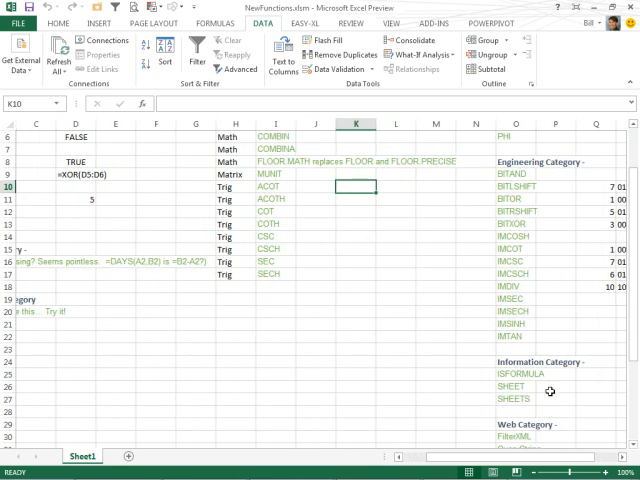
mouse_move(593, 420)
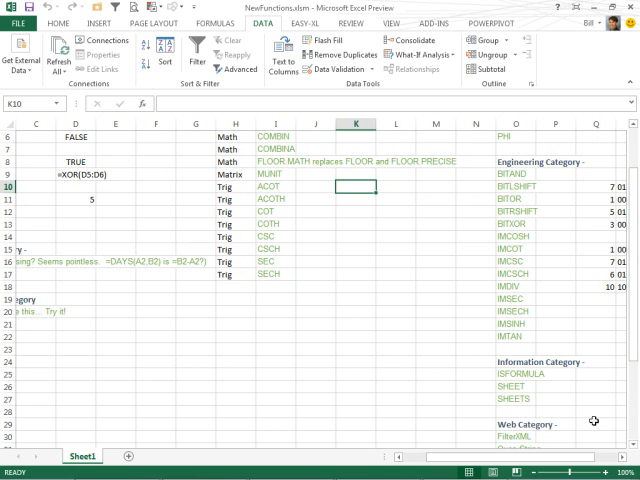
scroll(down, 3)
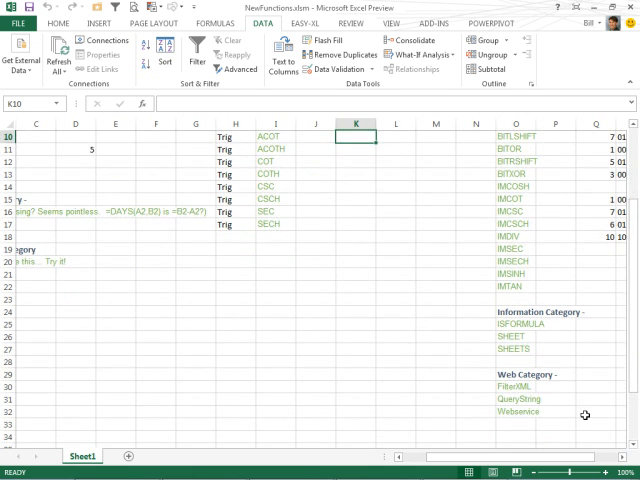
mouse_move(553, 414)
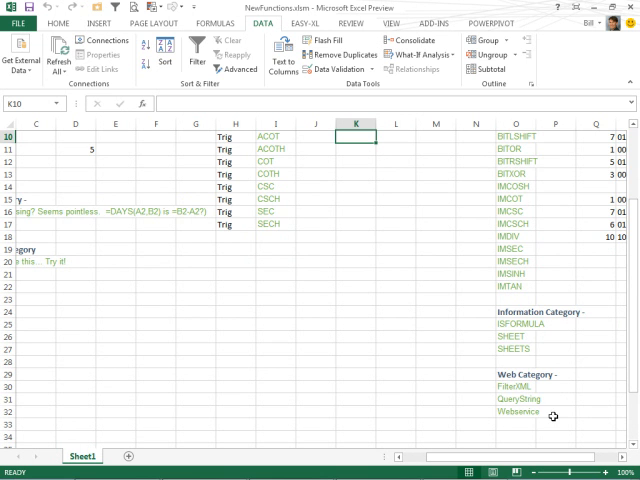
scroll(up, 3)
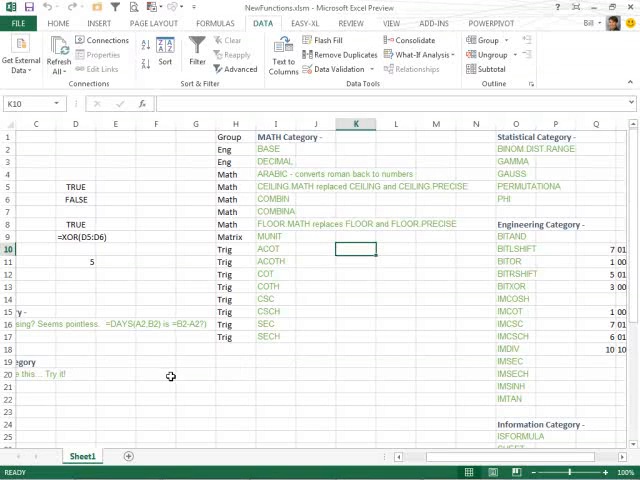
click(155, 383)
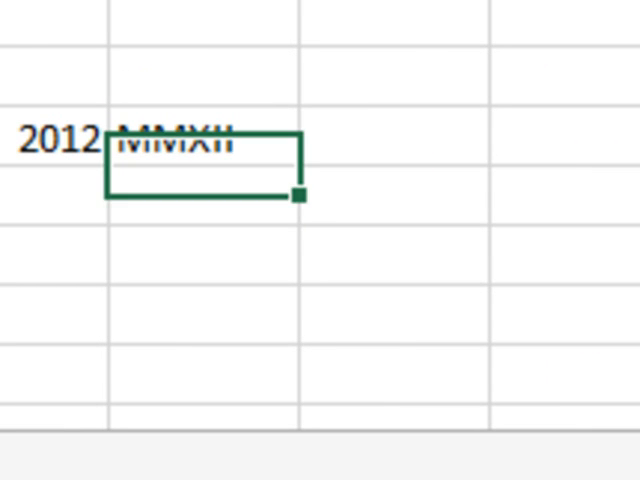
Enter an =ARABIC formula beside MMXII, accepting the ARABIC autocomplete suggestion.
text(=a)
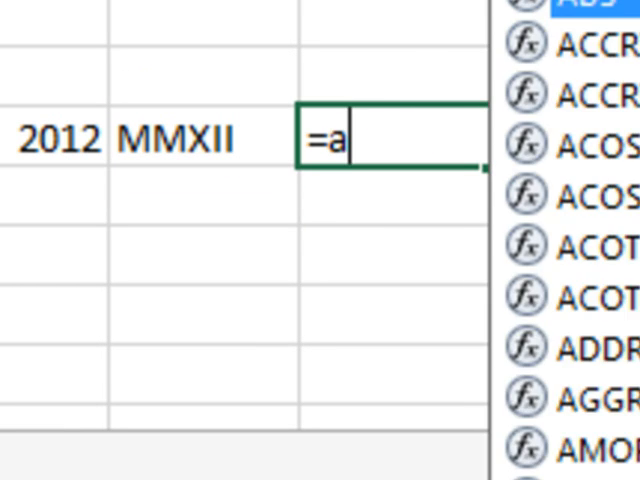
text(rabic)
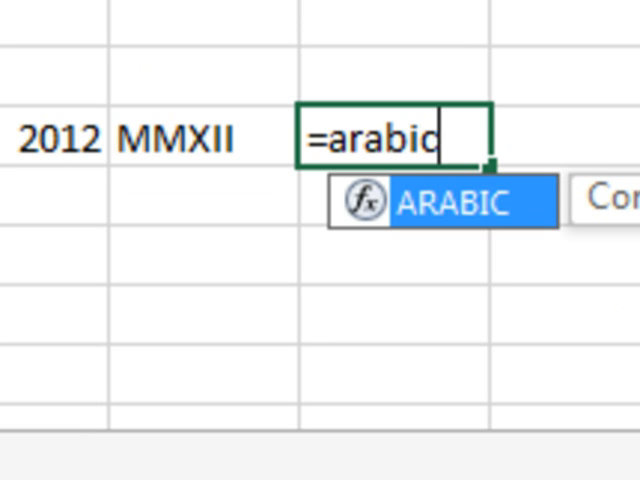
key(Return)
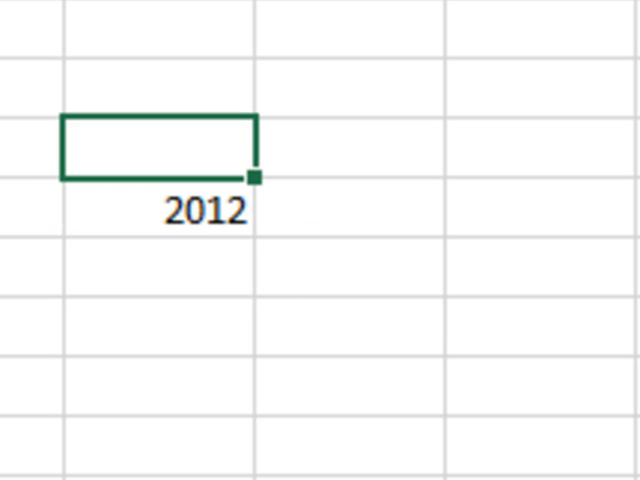
Show =ARABIC(G21) as text, enter a =FORMULATEXT formula, and select the 2012 result.
text(=ARABIC(G21))
click(349, 207)
text(')
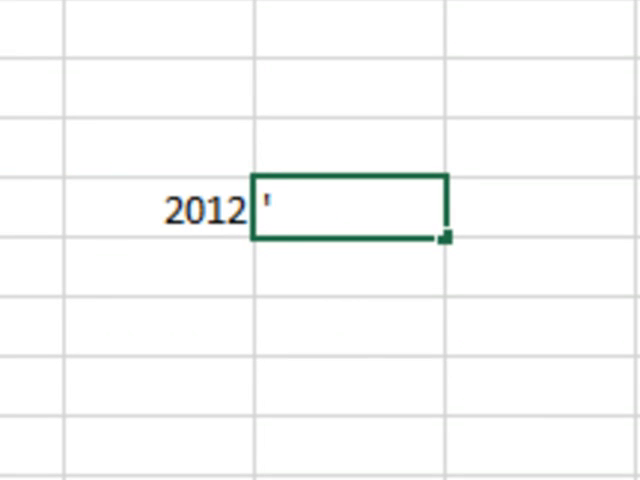
text(=ARABIC(G21))
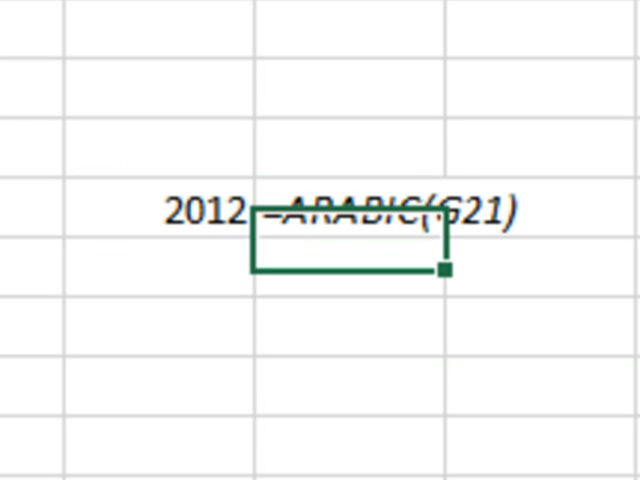
text(=Form)
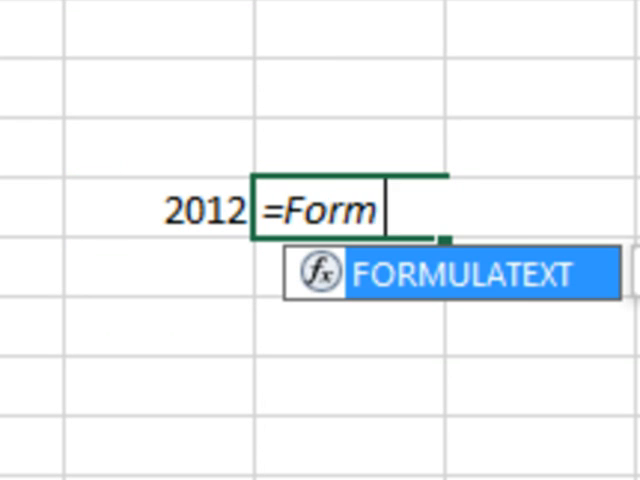
text(ula)
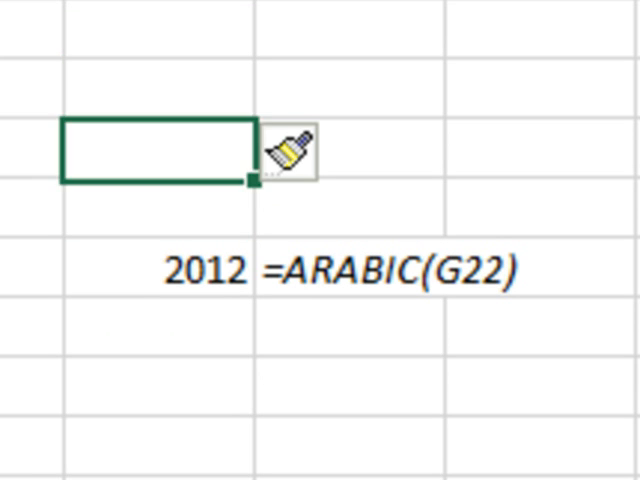
click(160, 273)
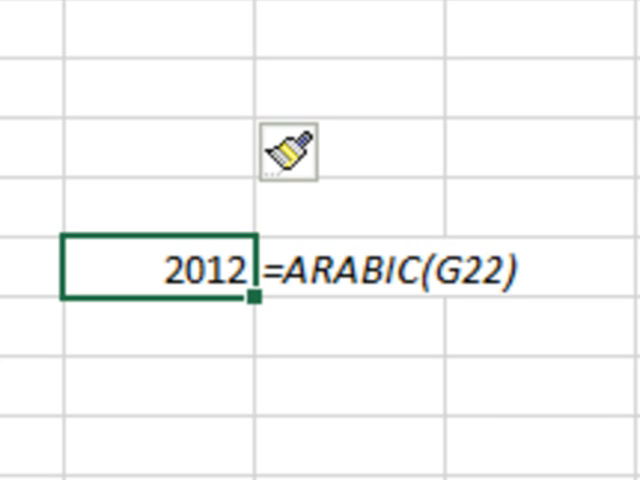